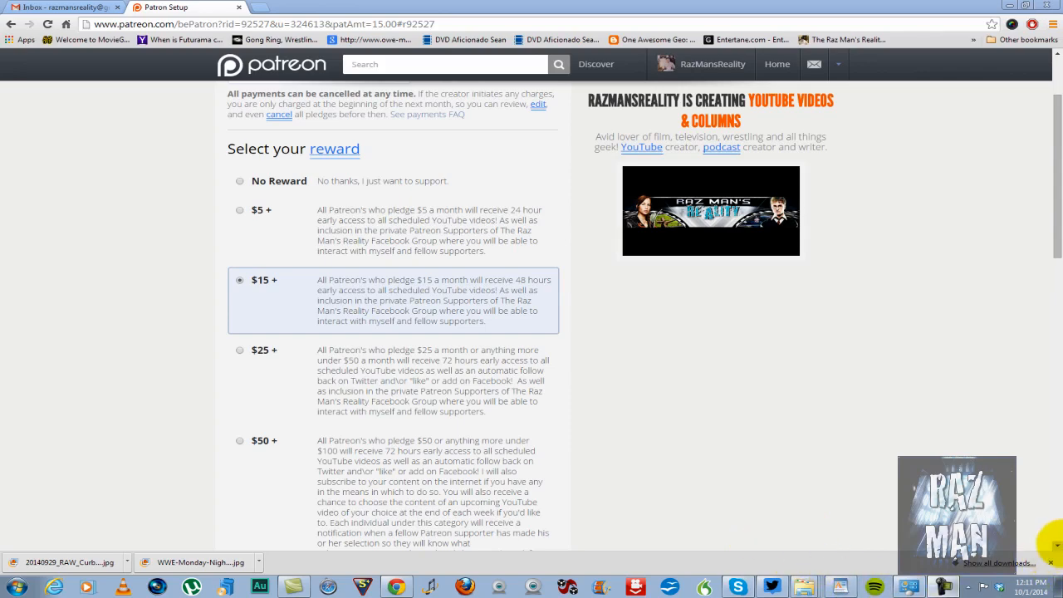
pyautogui.scroll(-3)
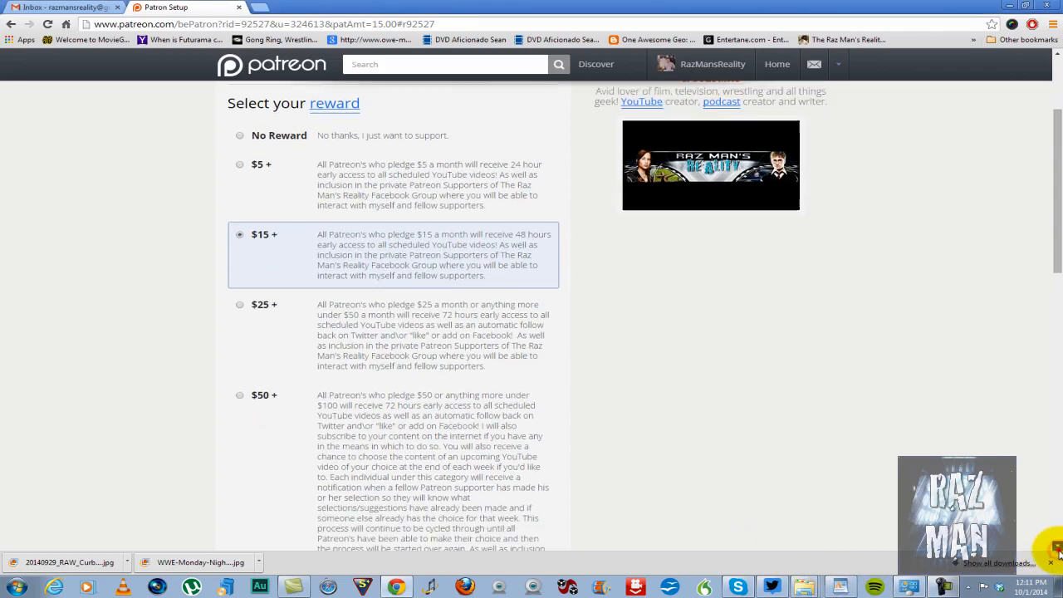
pyautogui.scroll(-3)
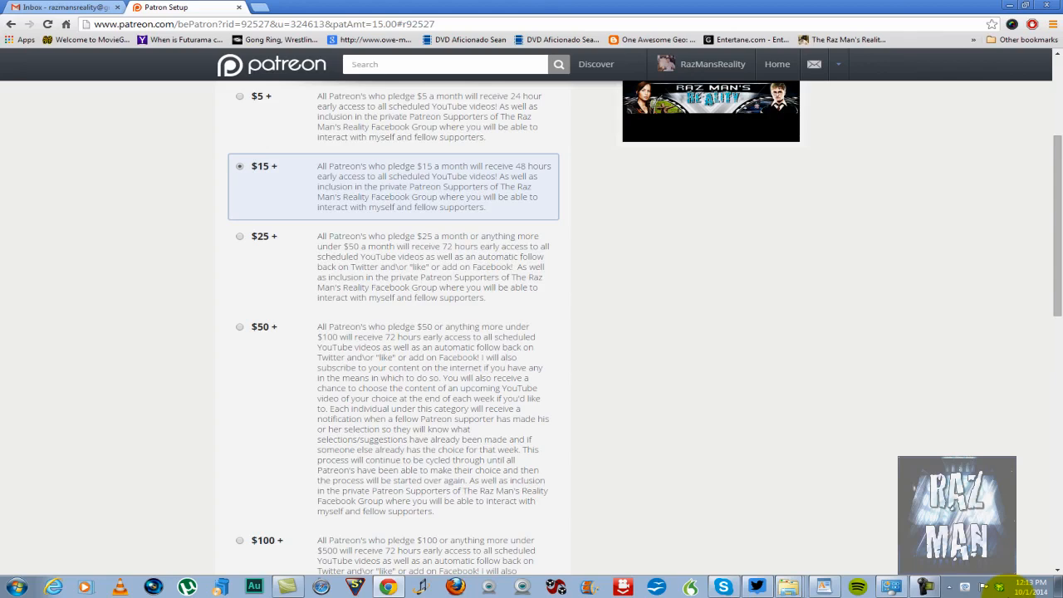
pyautogui.scroll(-3)
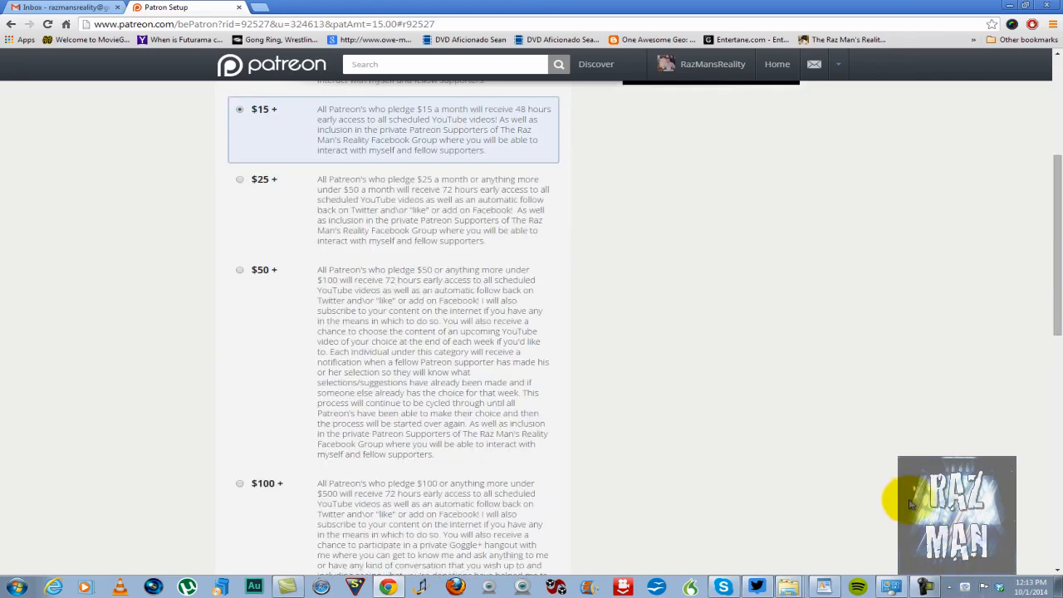
pyautogui.moveTo(918, 525)
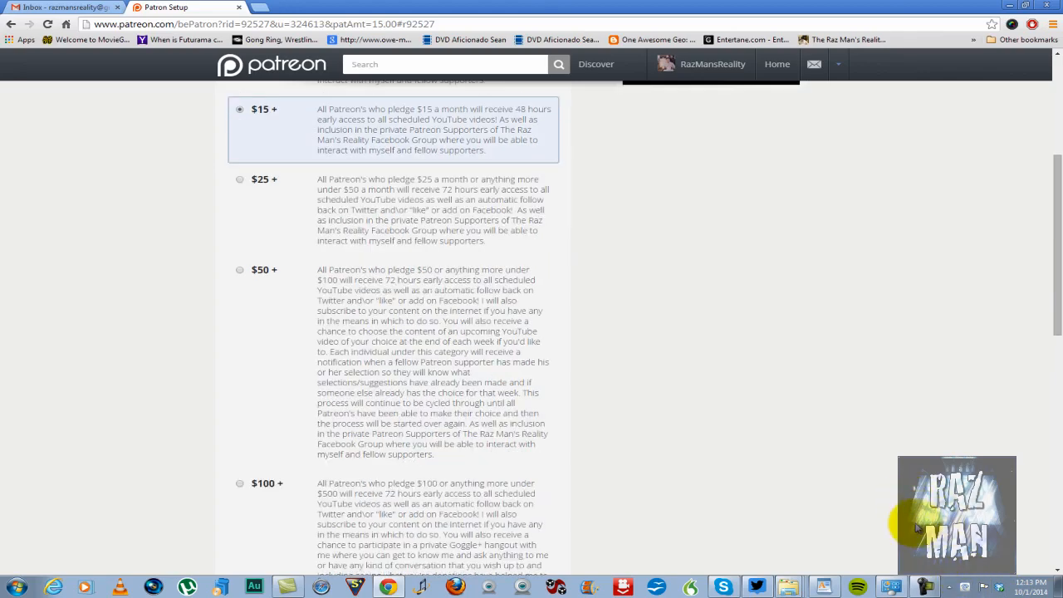
pyautogui.scroll(-3)
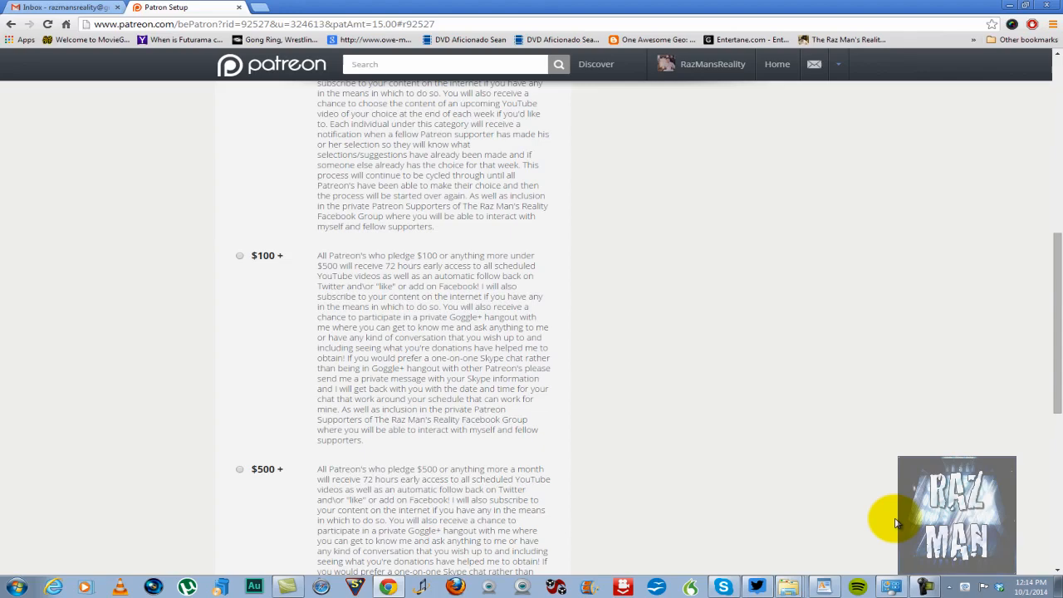